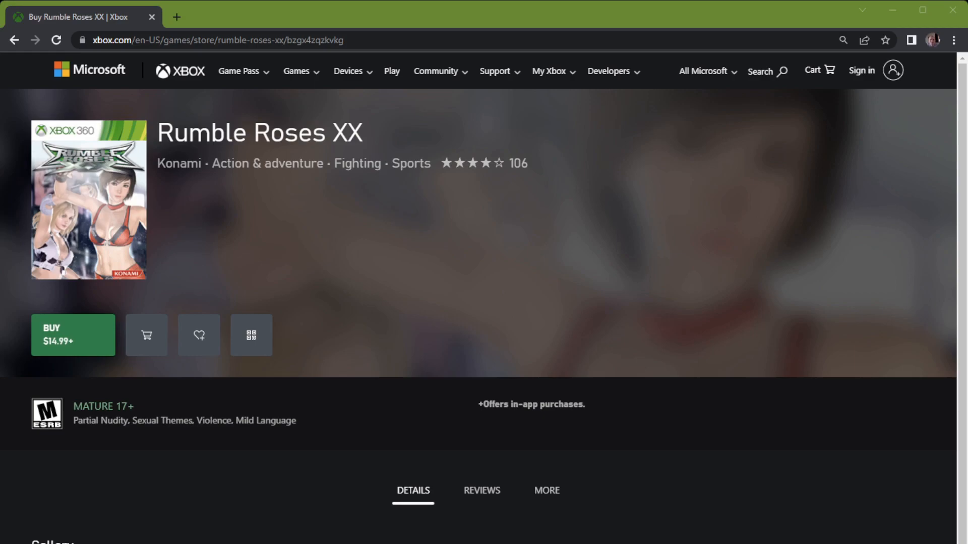
# - Sign in to the Microsoft account from the Rumble Roses XX store page
pyautogui.click(860, 70)
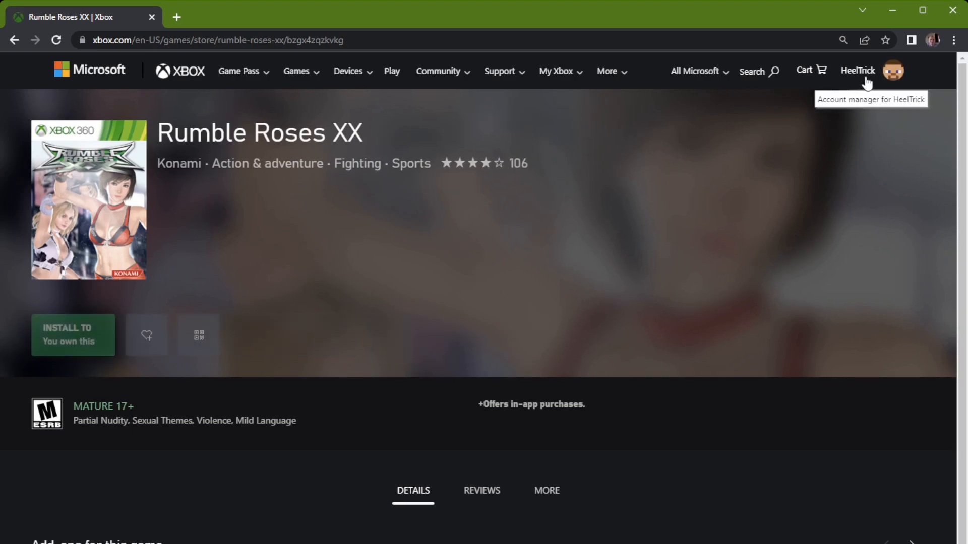
pyautogui.moveTo(96, 370)
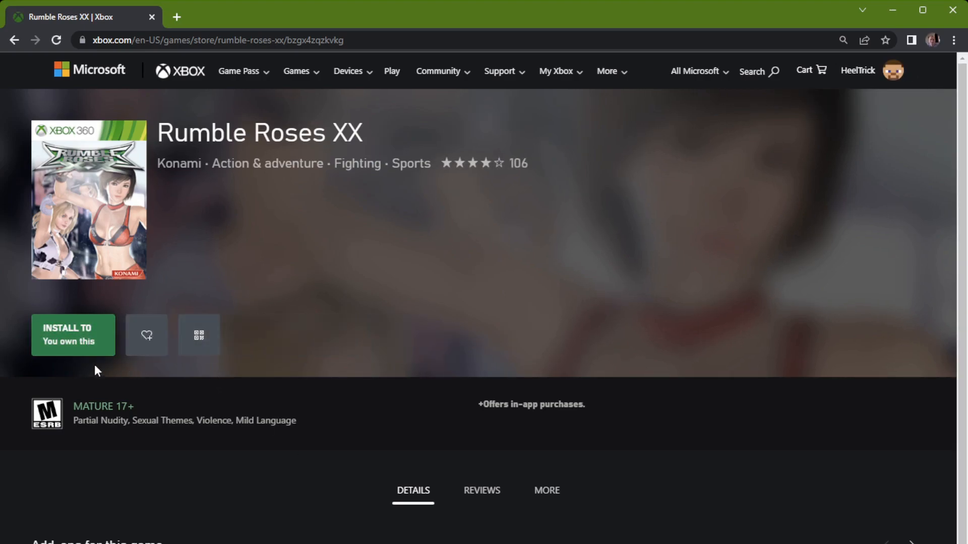
pyautogui.moveTo(87, 339)
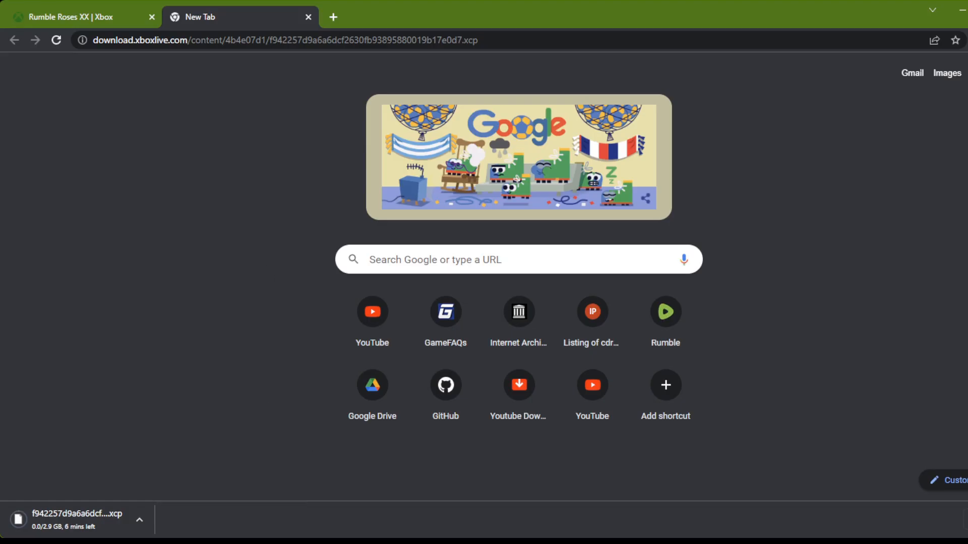
pyautogui.moveTo(176, 438)
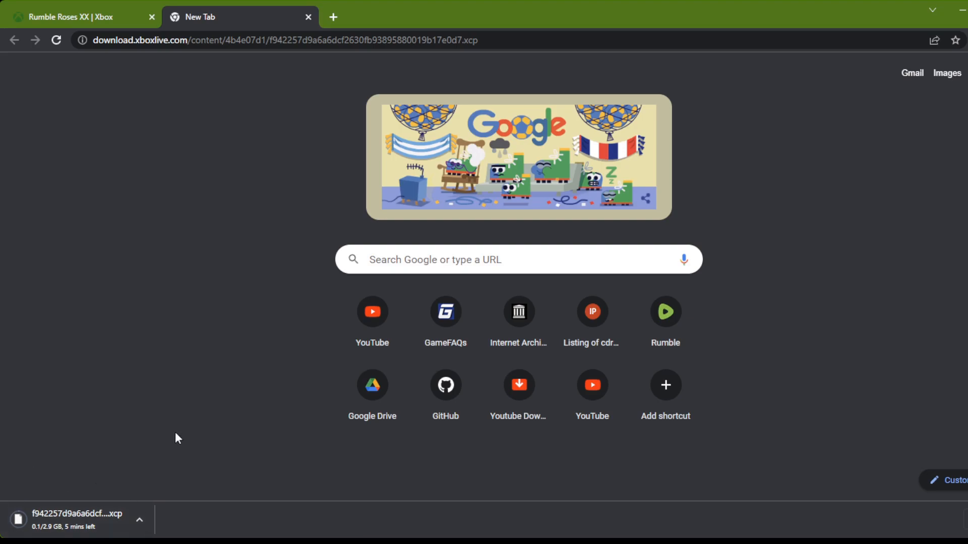
pyautogui.moveTo(257, 446)
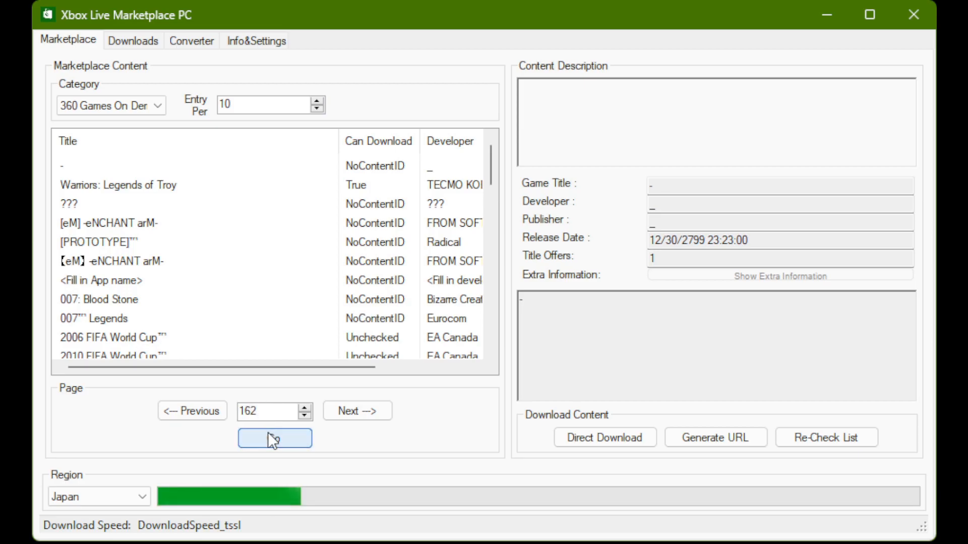
# - Load page 162, select Rumble Roses XX and generate its download URL, dismissing the link popup
pyautogui.click(274, 438)
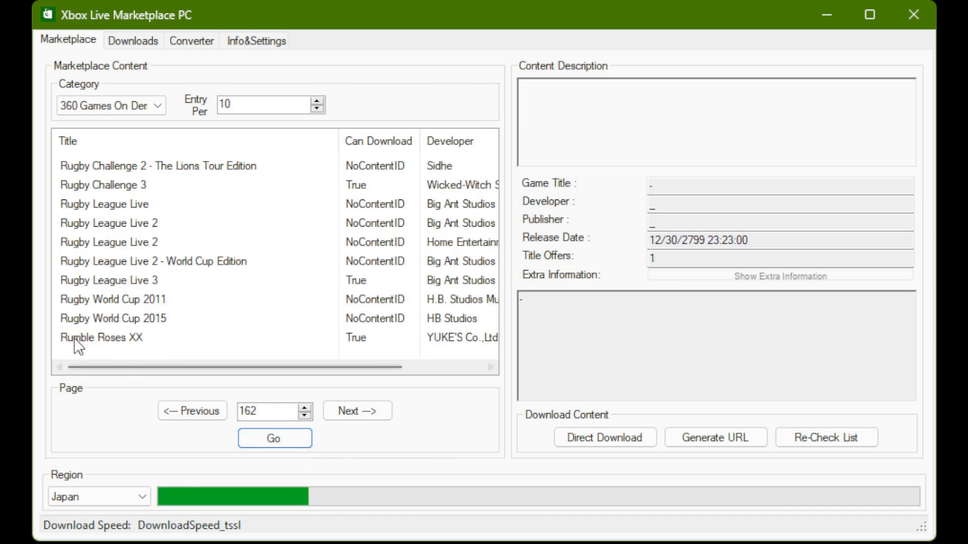
pyautogui.moveTo(119, 351)
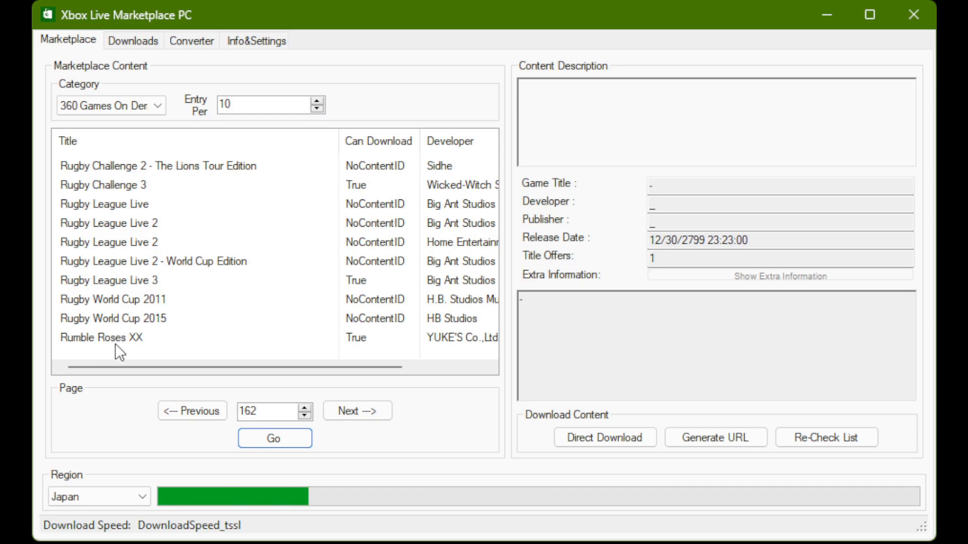
pyautogui.click(123, 337)
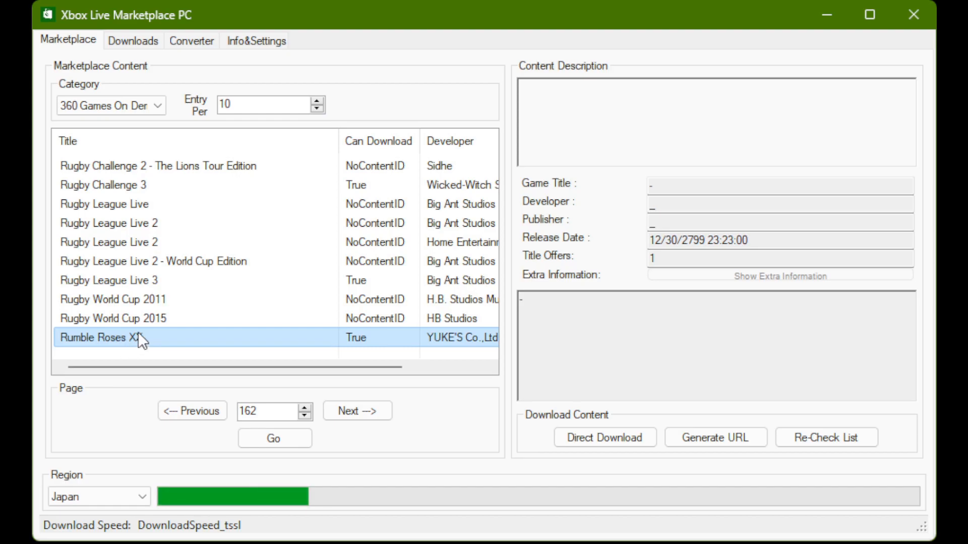
pyautogui.click(716, 437)
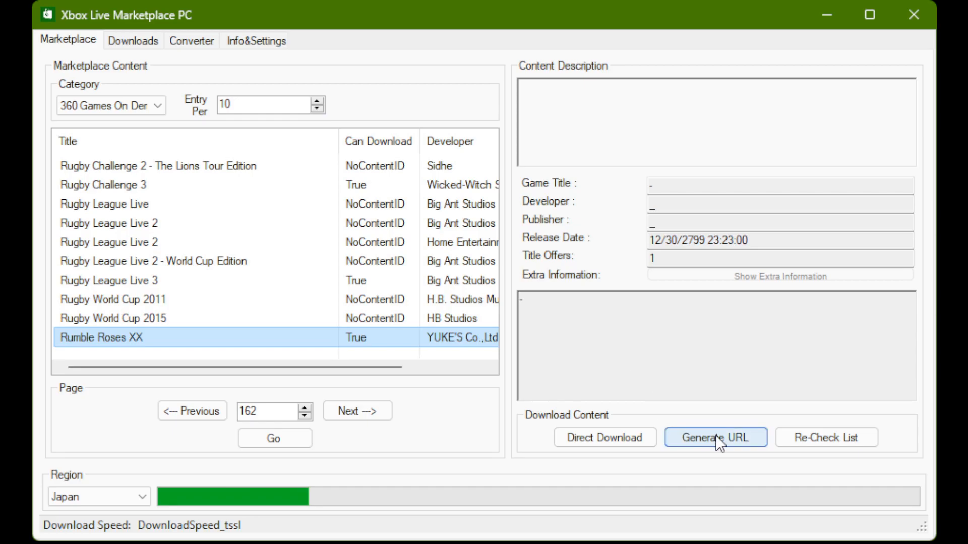
pyautogui.click(714, 436)
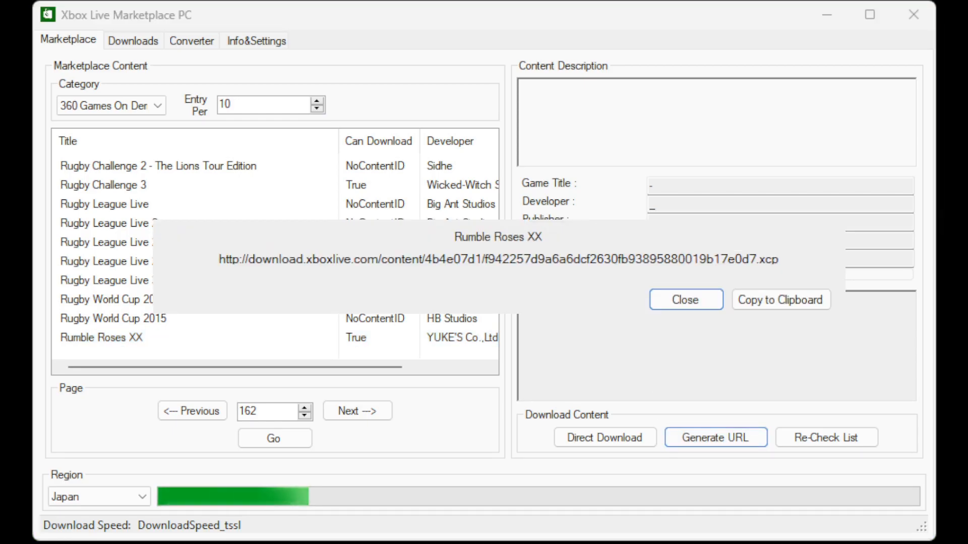
pyautogui.click(686, 300)
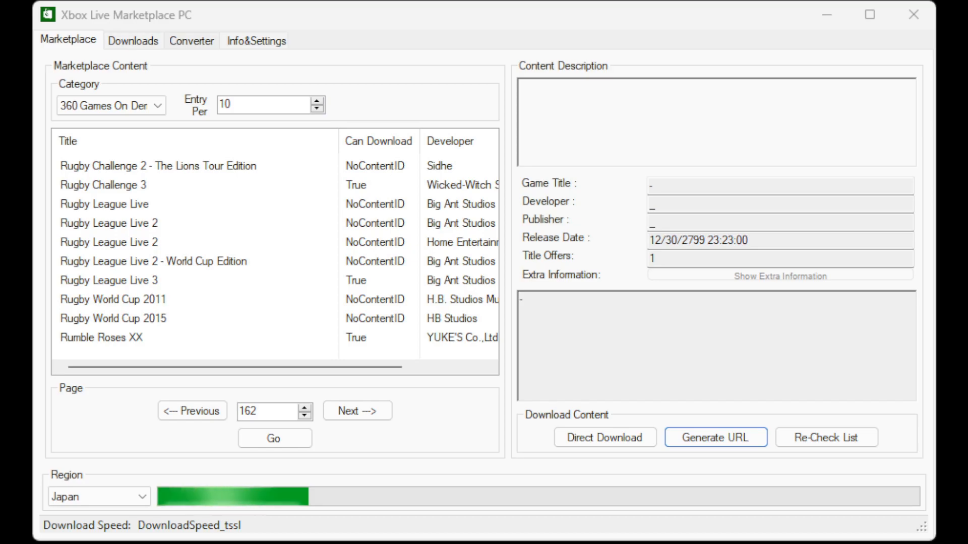
# - In the Converter, add the .xcp package from Downloads\xcp and unpack it
pyautogui.click(190, 40)
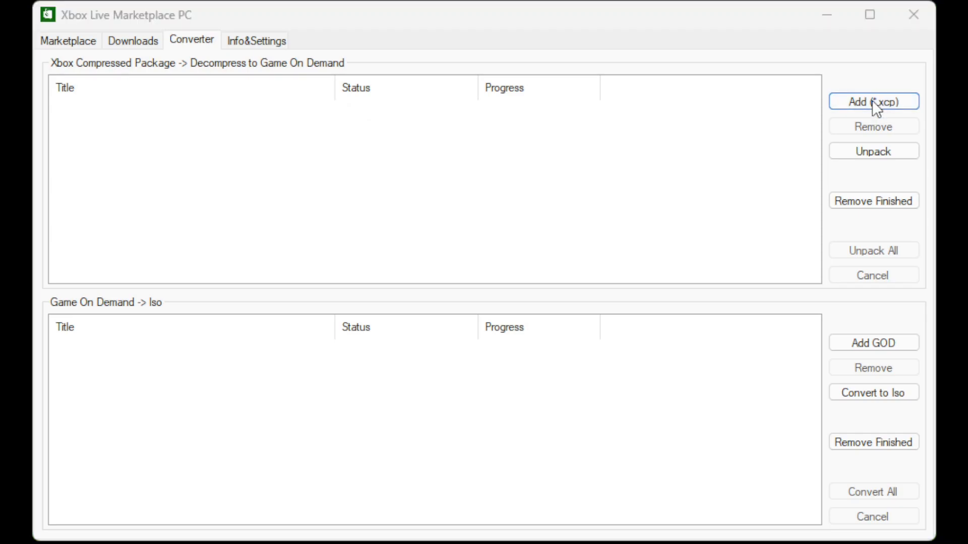
pyautogui.click(872, 100)
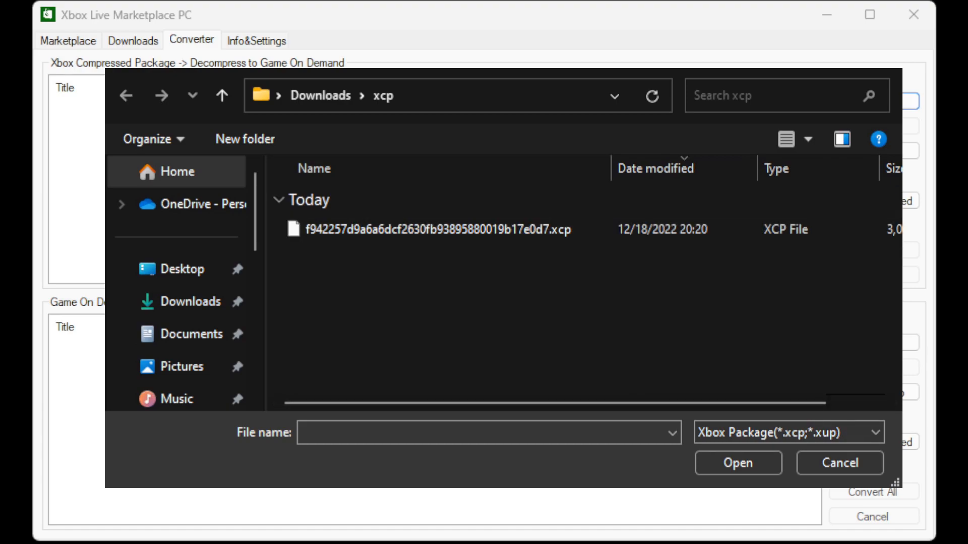
pyautogui.click(737, 462)
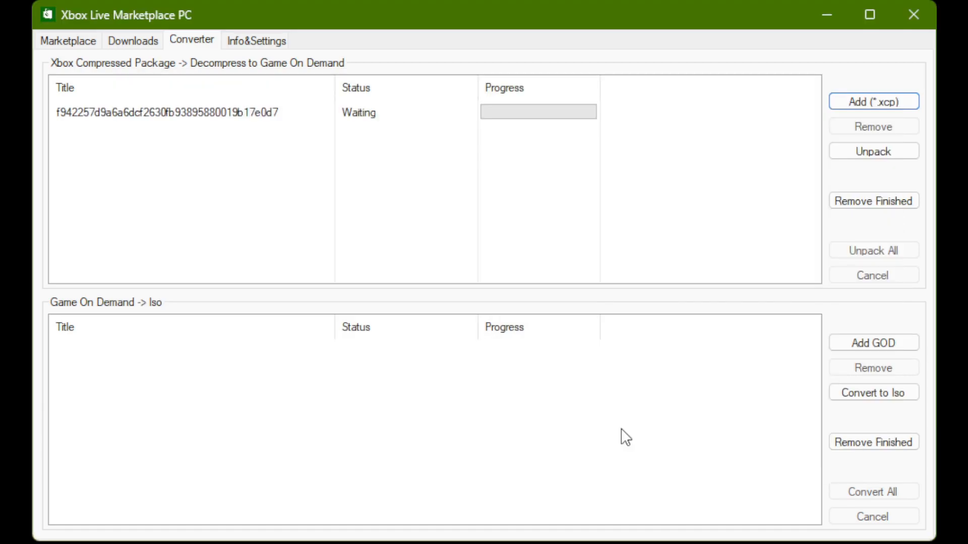
pyautogui.moveTo(669, 152)
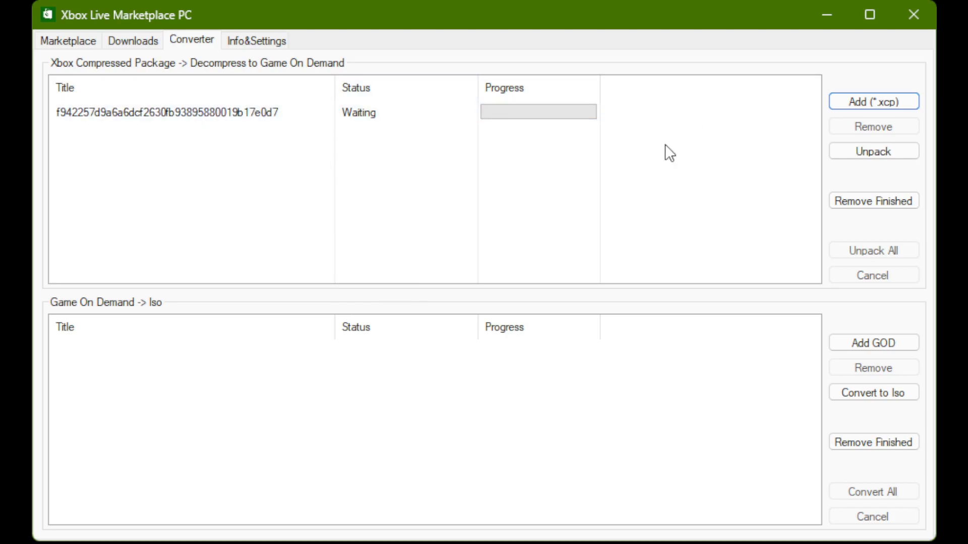
pyautogui.click(186, 112)
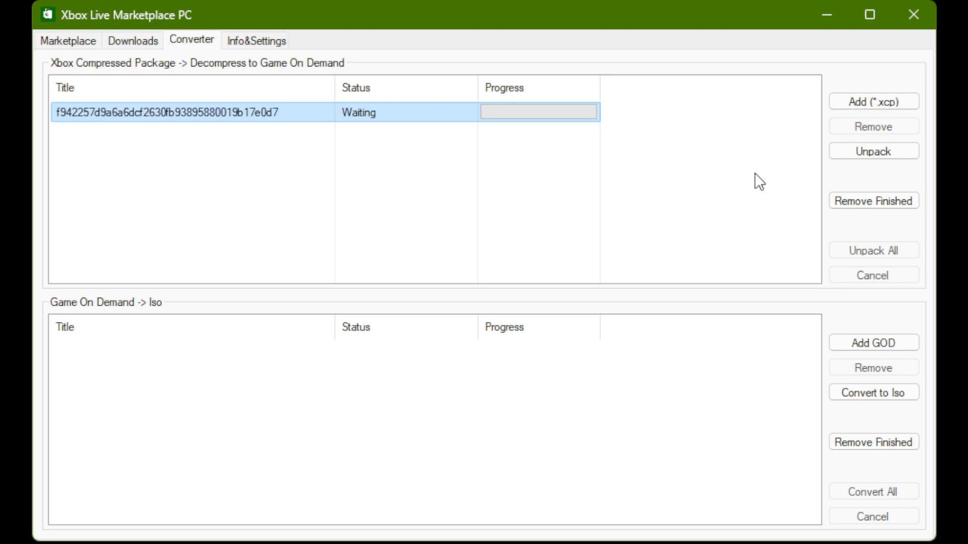
pyautogui.moveTo(873, 151)
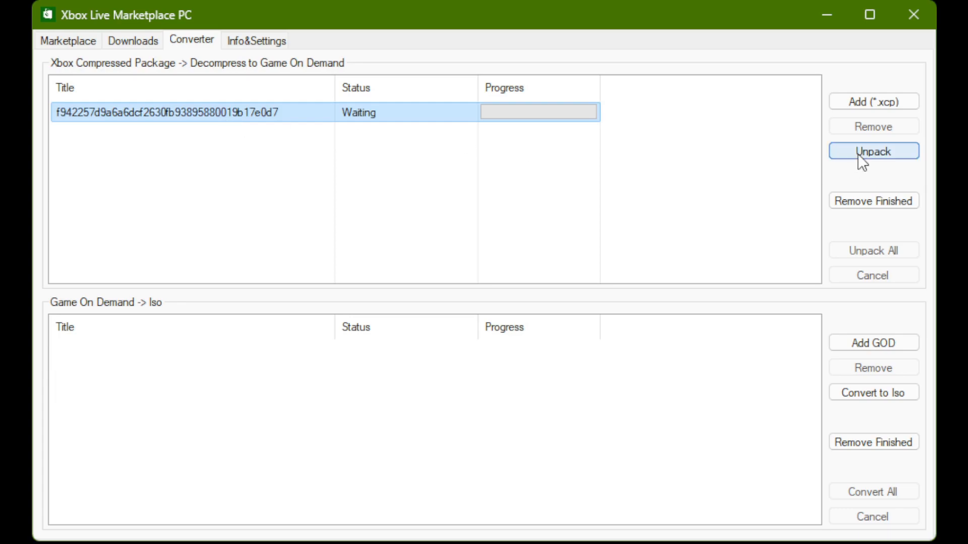
pyautogui.click(873, 152)
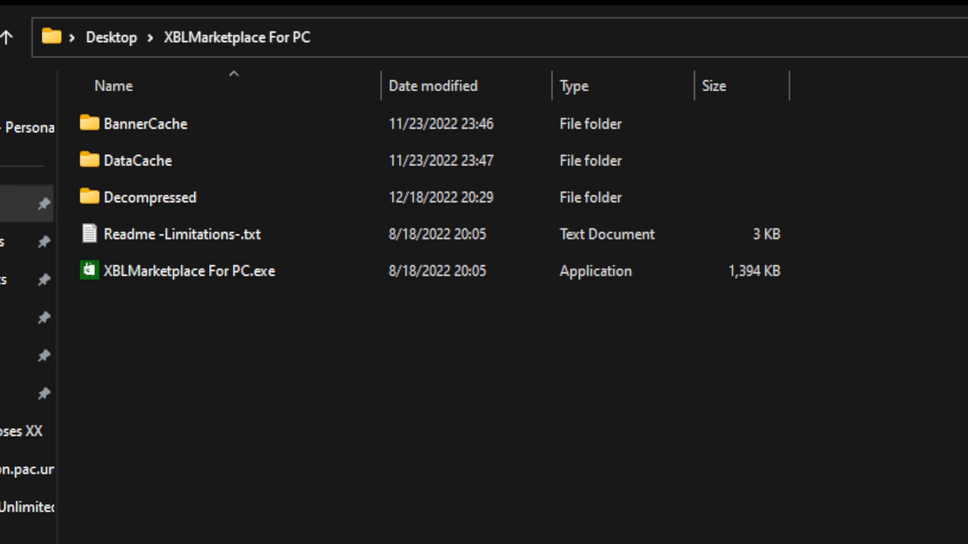
# - Browse into Decompressed > hash-named folder and select the 44 KB package file
pyautogui.click(148, 197)
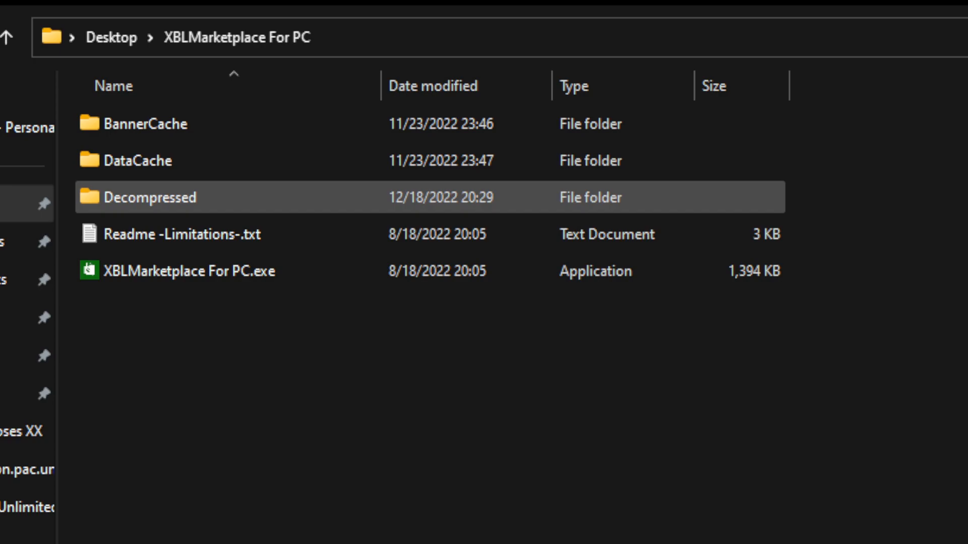
pyautogui.doubleClick(151, 197)
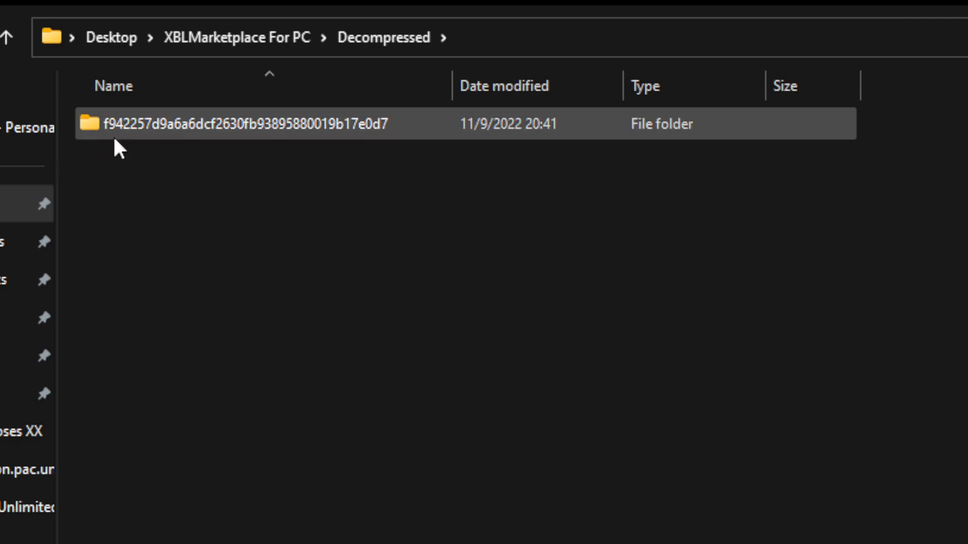
pyautogui.moveTo(198, 133)
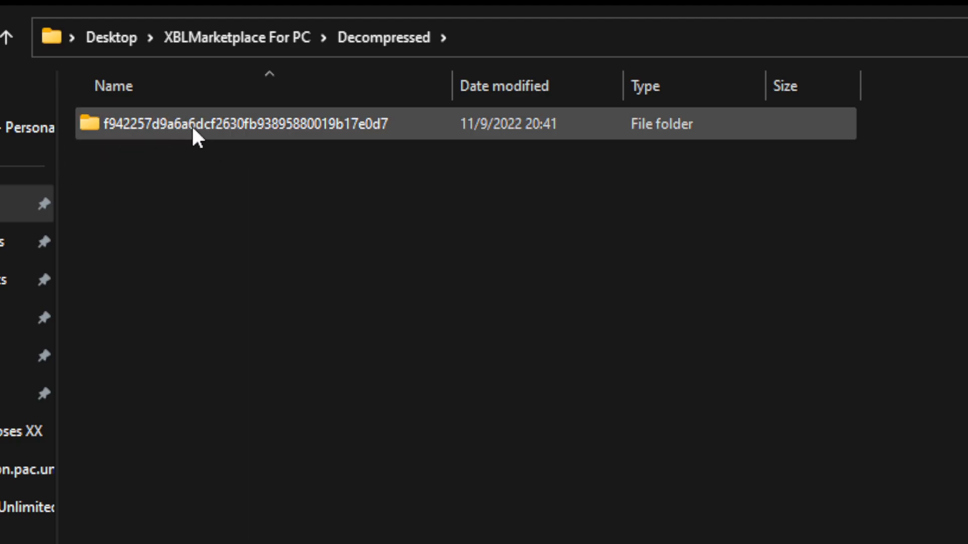
pyautogui.doubleClick(235, 123)
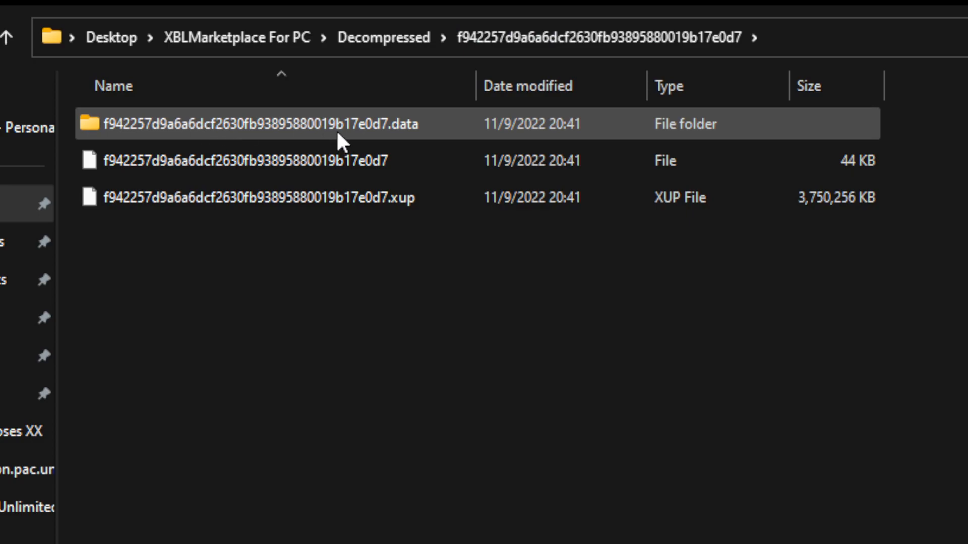
pyautogui.click(241, 160)
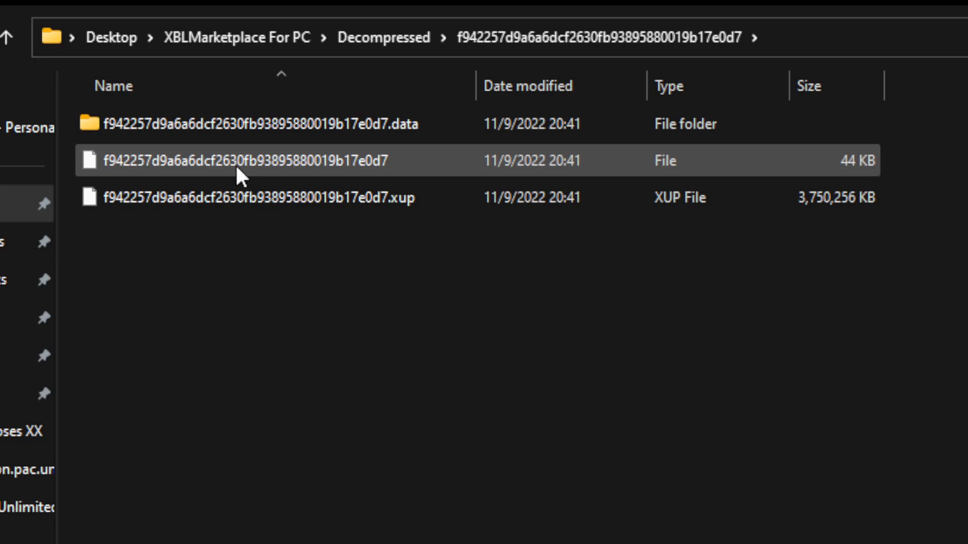
pyautogui.moveTo(440, 161)
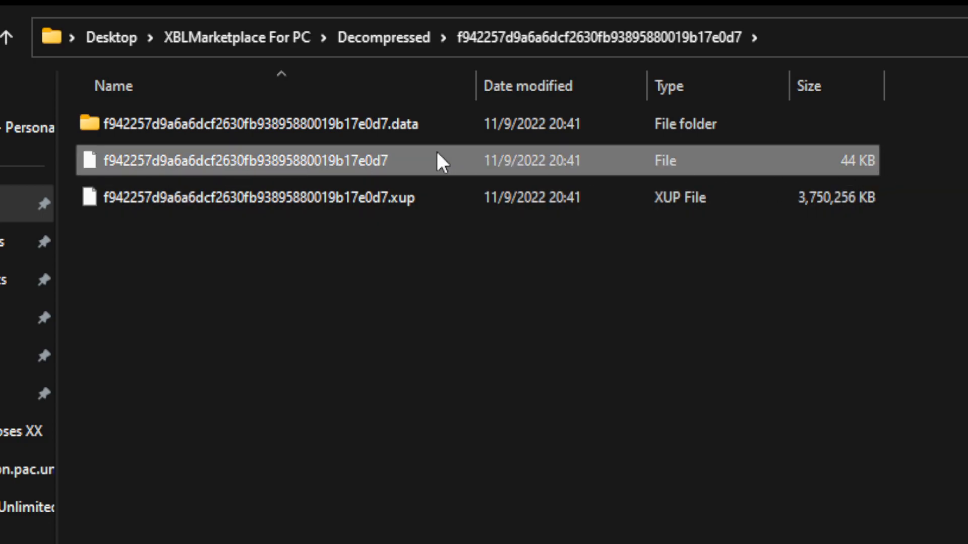
pyautogui.moveTo(232, 182)
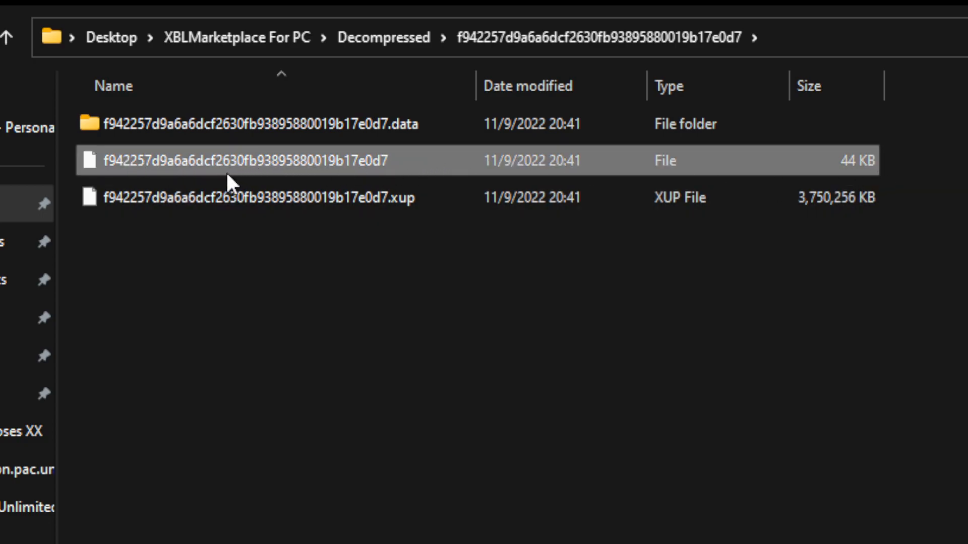
pyautogui.moveTo(279, 180)
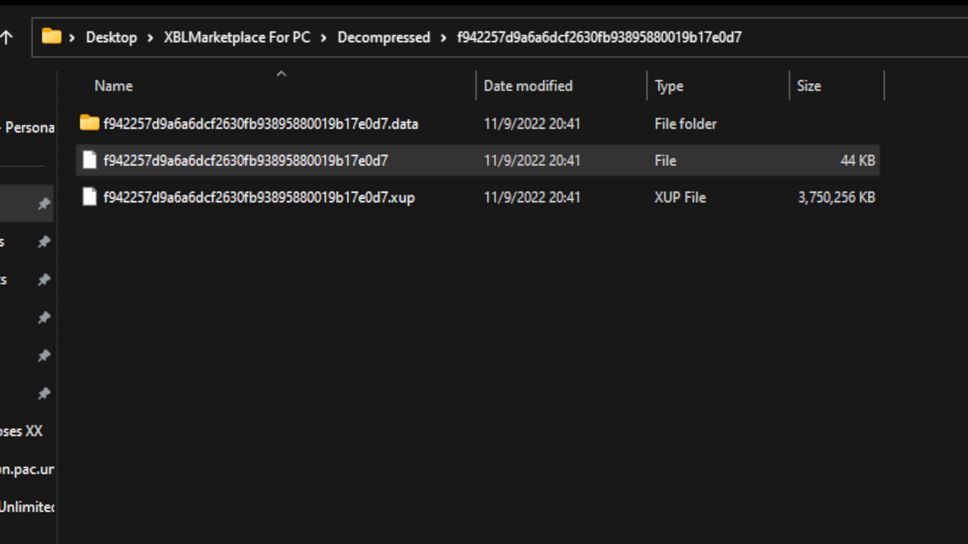
# - Show Xenia Canary's File menu with the Install Content option
pyautogui.click(49, 39)
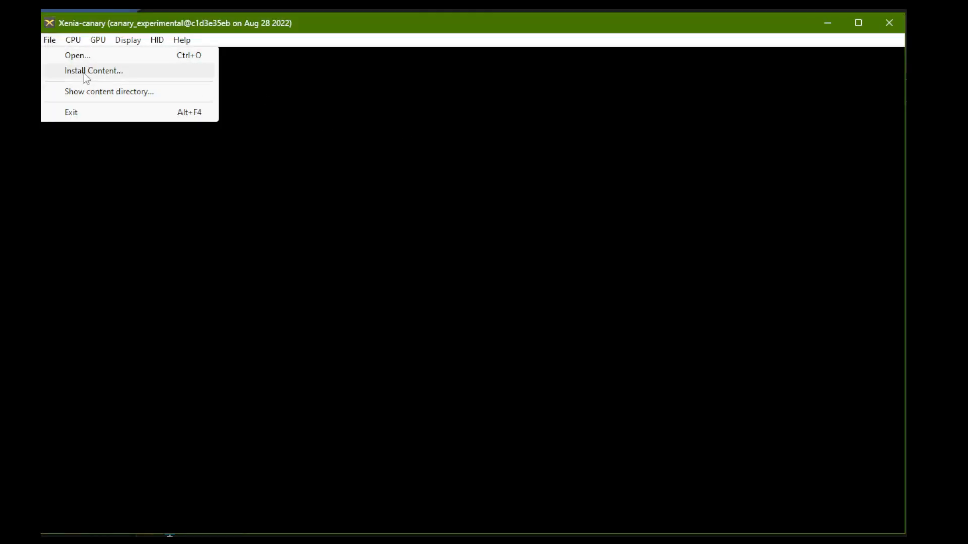
# - Install the 44 KB hash-named file from the Decompressed folder via Install Content
pyautogui.click(92, 70)
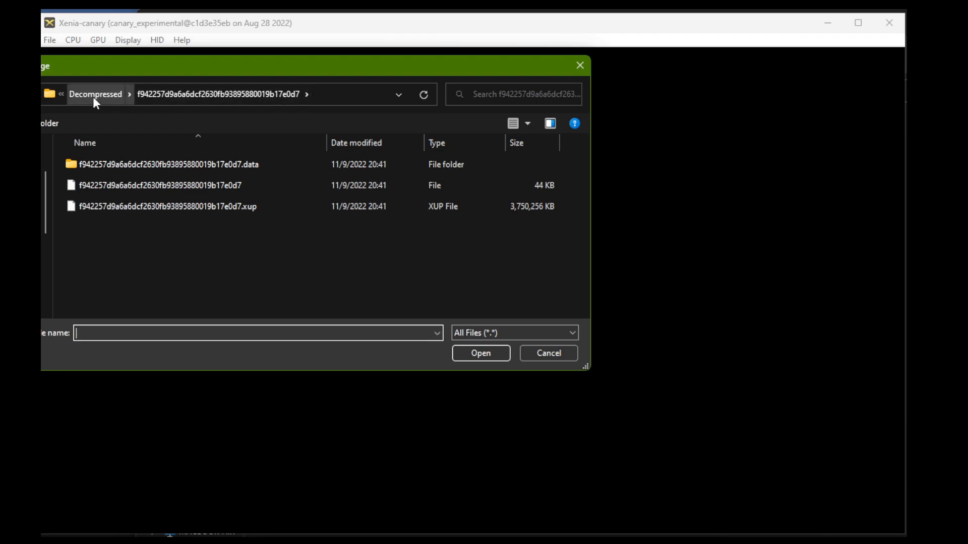
pyautogui.moveTo(117, 185)
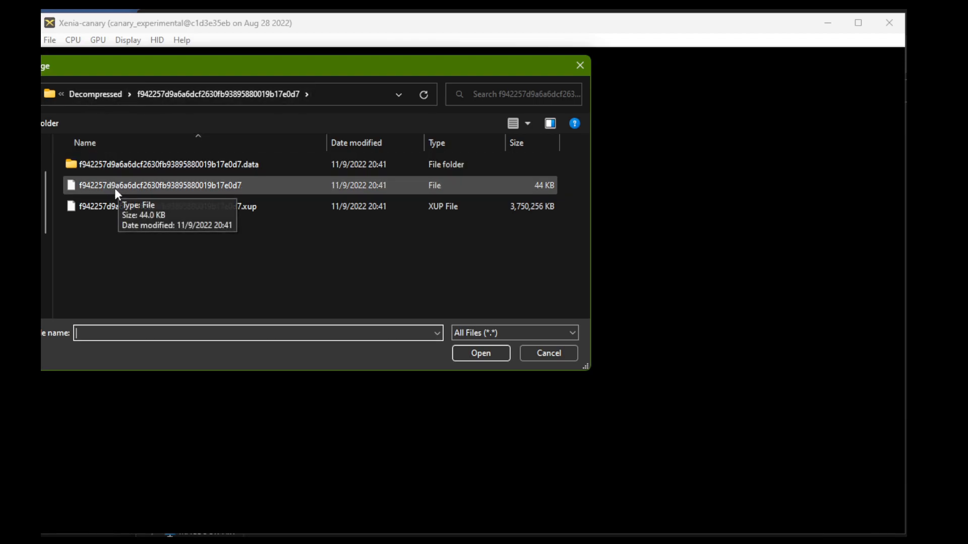
pyautogui.click(161, 186)
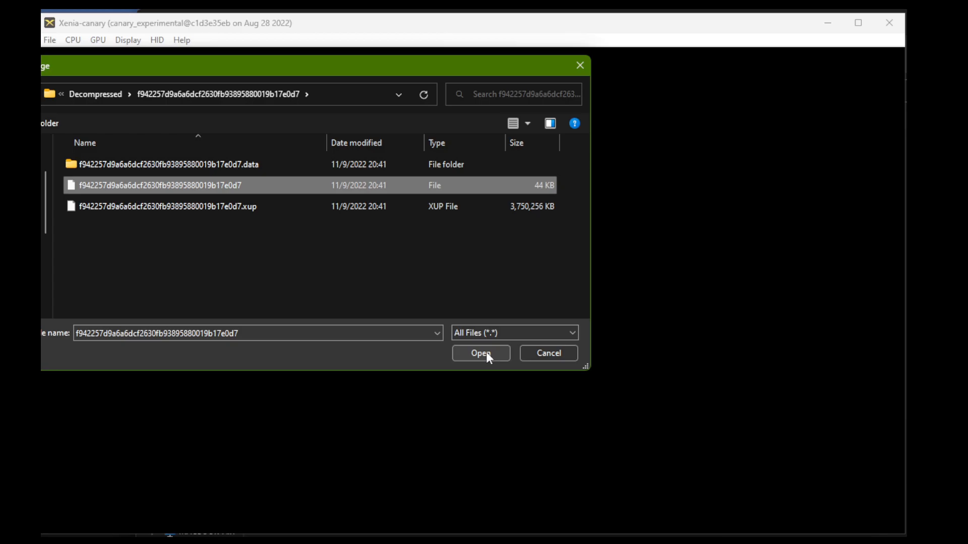
pyautogui.click(479, 353)
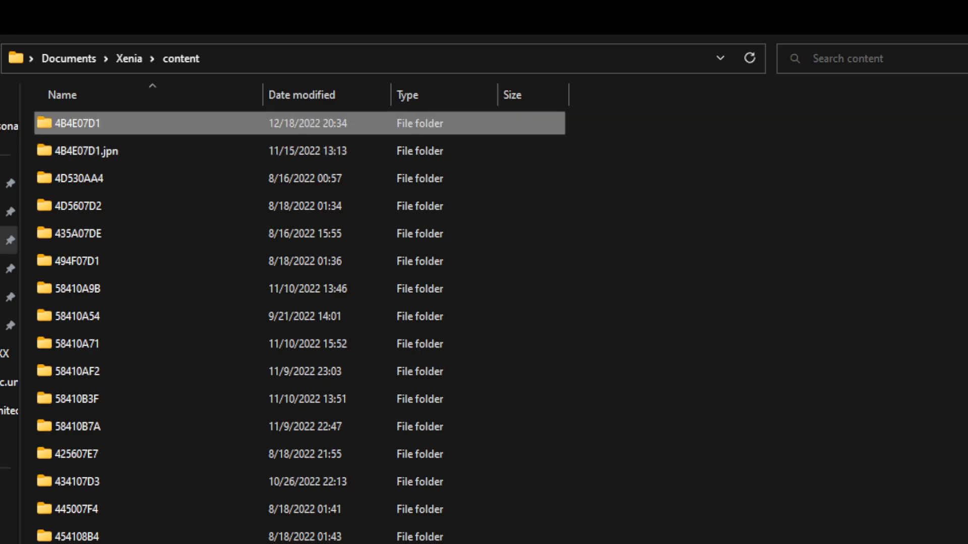
# - Drill into 4B4E07D1 > 00007000 > hash-named folder showing movies, music, pac and default.xex
pyautogui.doubleClick(72, 123)
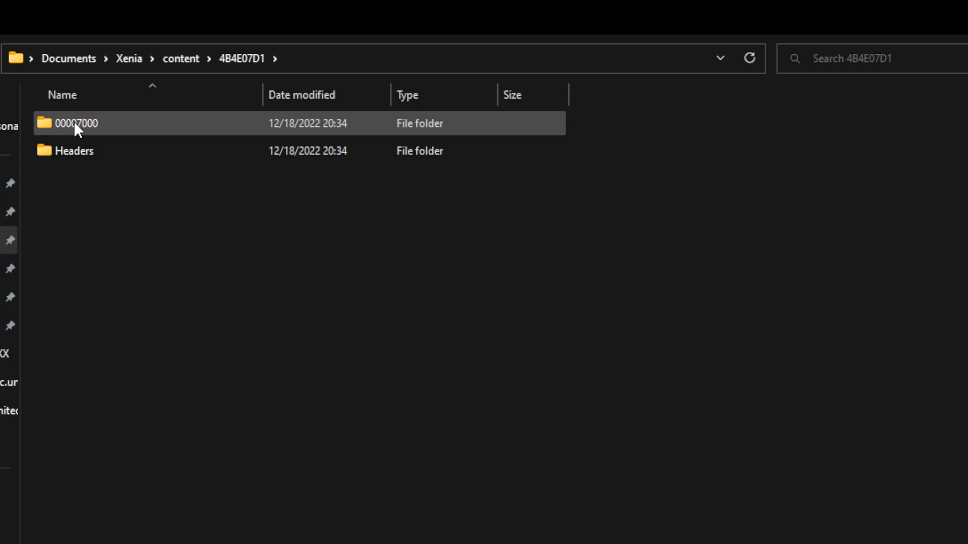
pyautogui.moveTo(92, 130)
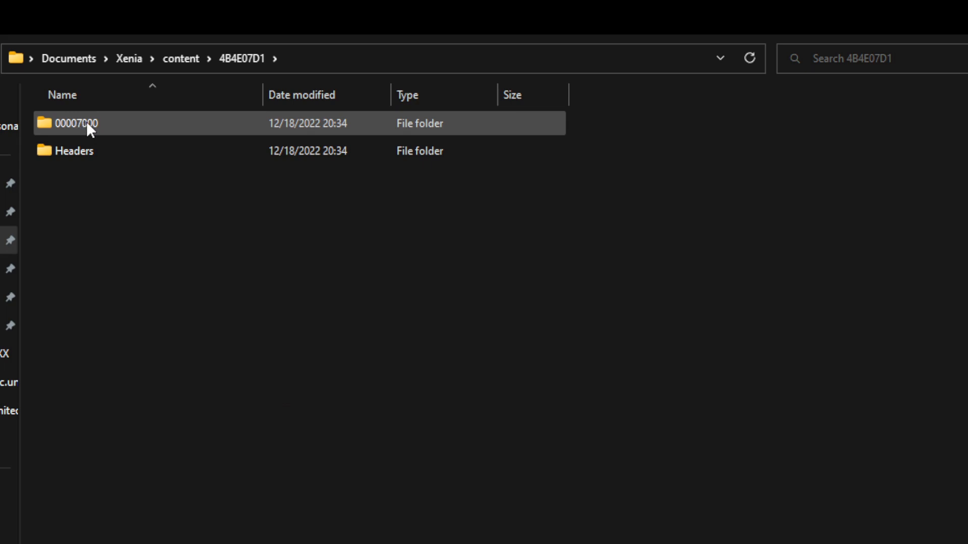
pyautogui.doubleClick(76, 123)
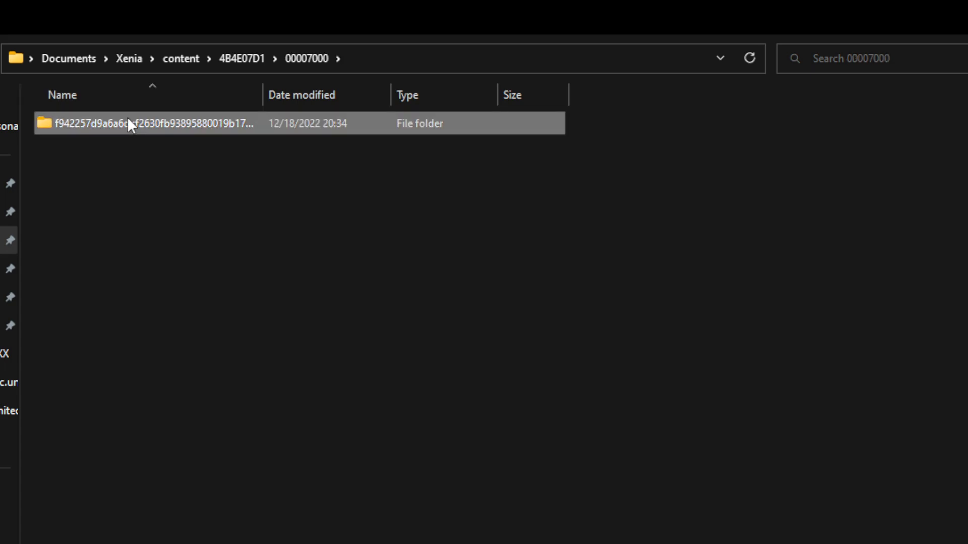
pyautogui.doubleClick(148, 123)
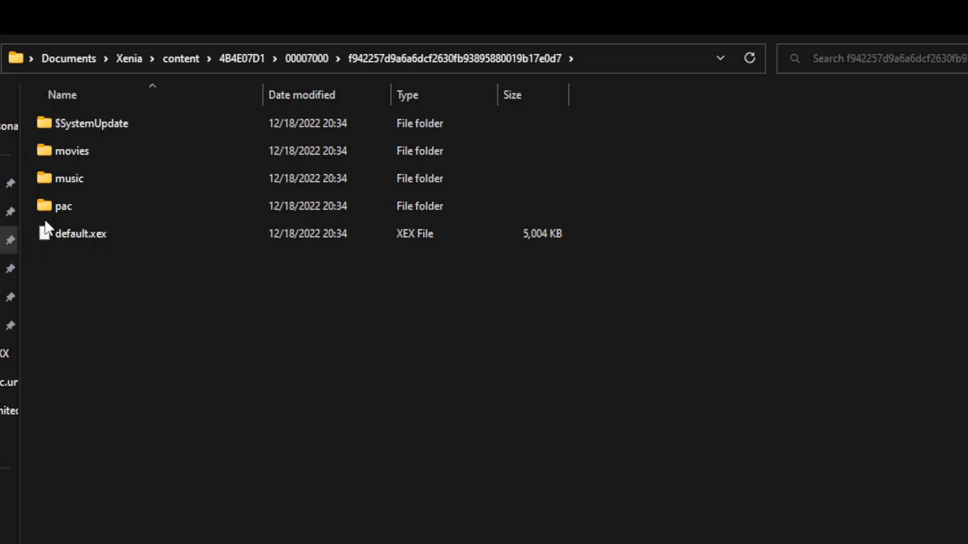
pyautogui.moveTo(314, 198)
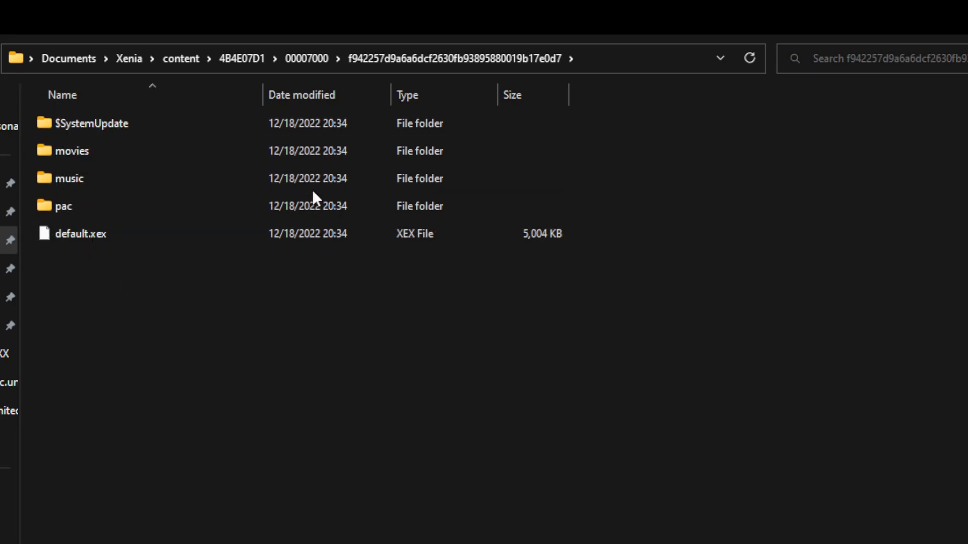
pyautogui.click(69, 179)
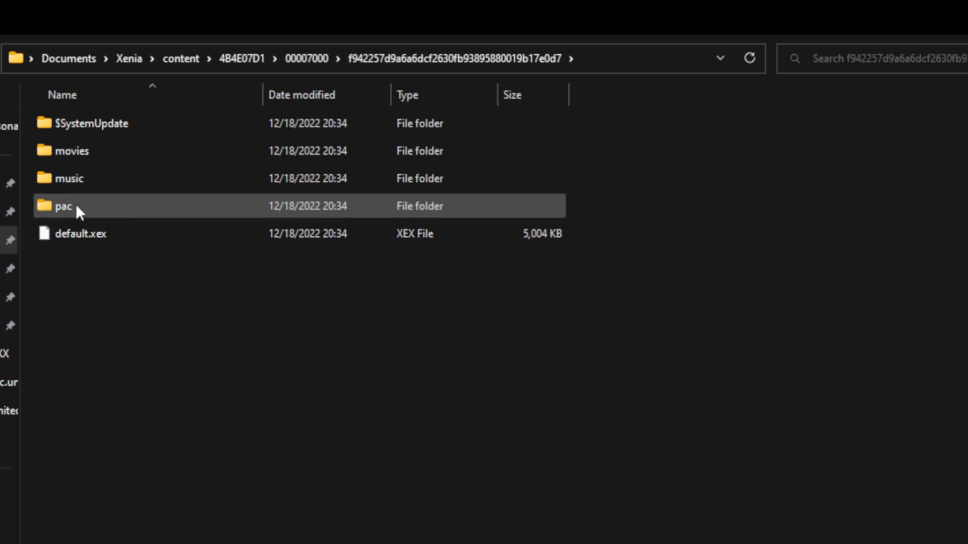
# - Browse the pac folder's ch and ed subfolders of .pac archives, returning to pac
pyautogui.doubleClick(63, 206)
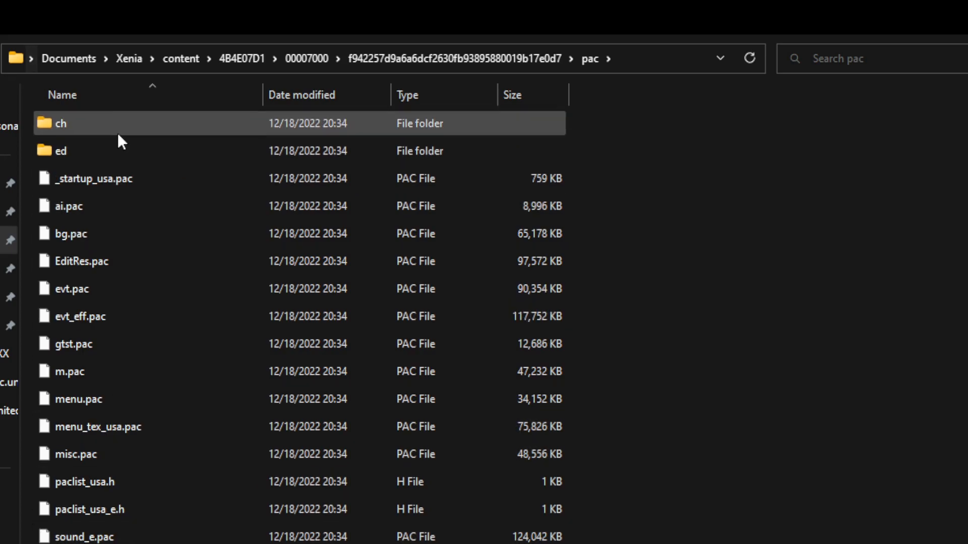
pyautogui.moveTo(62, 125)
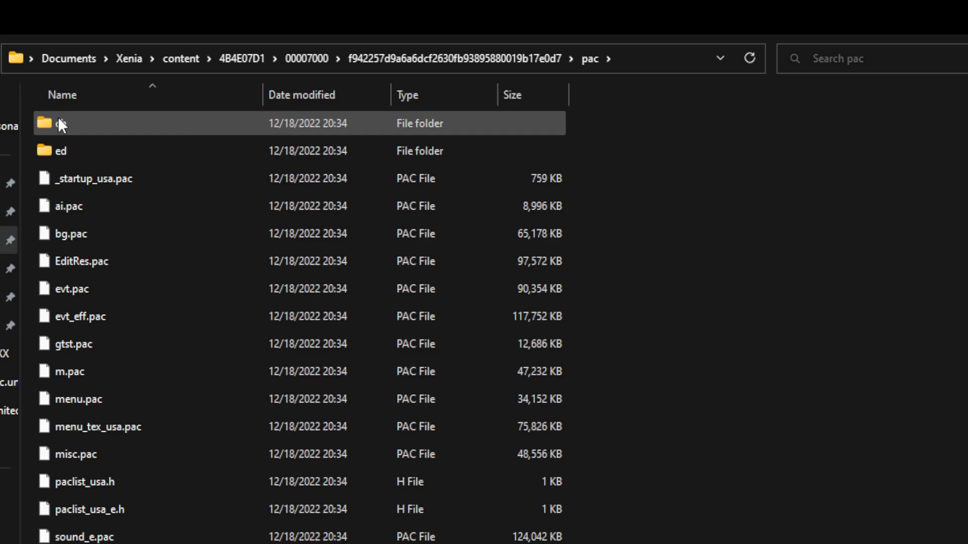
pyautogui.doubleClick(56, 123)
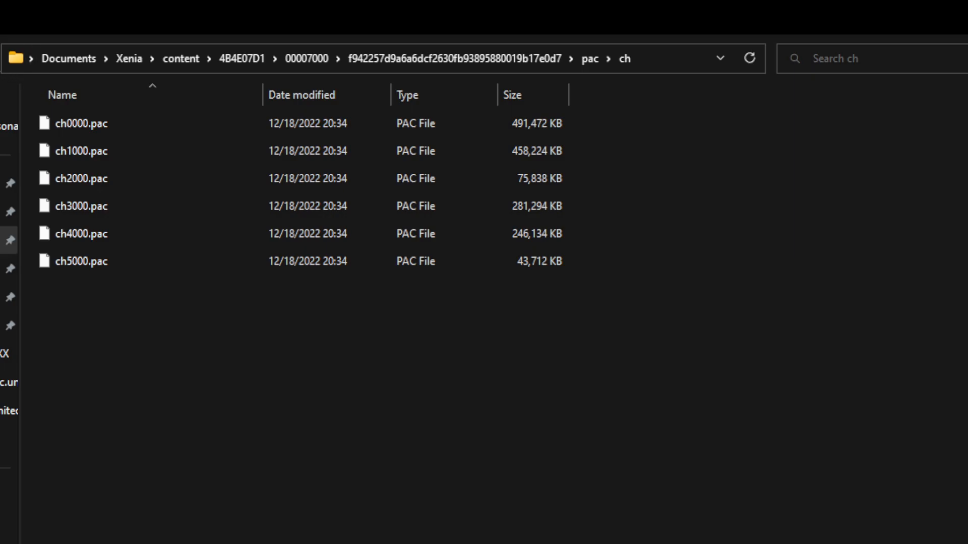
pyautogui.click(589, 58)
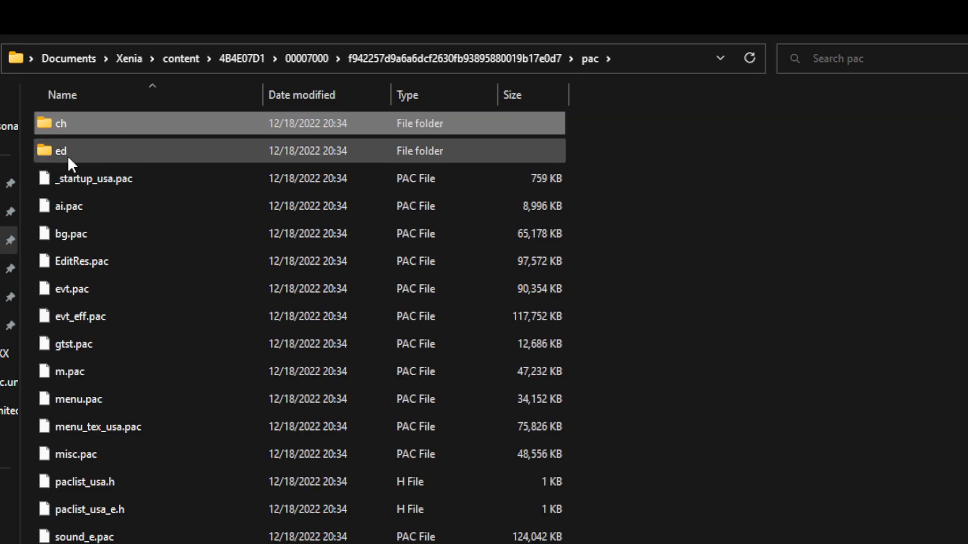
pyautogui.doubleClick(60, 150)
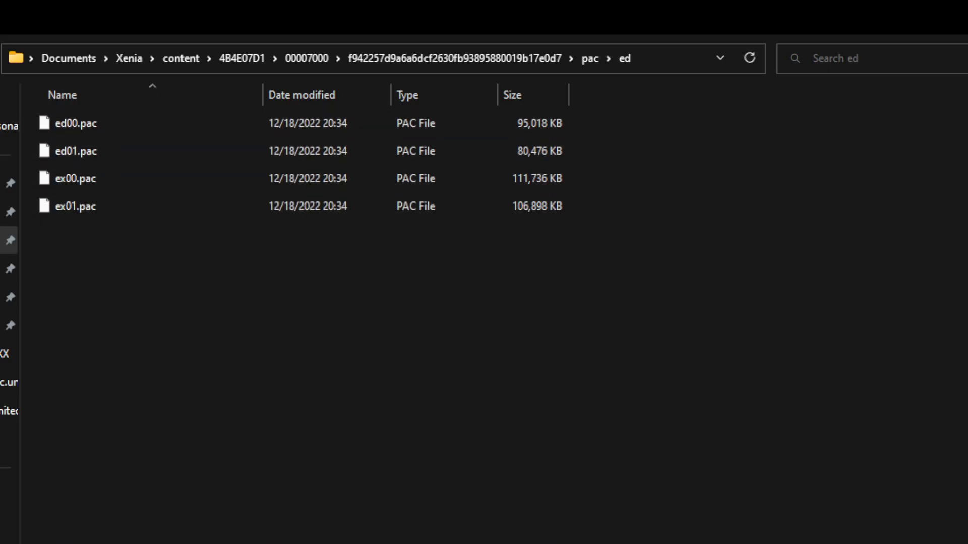
pyautogui.click(590, 58)
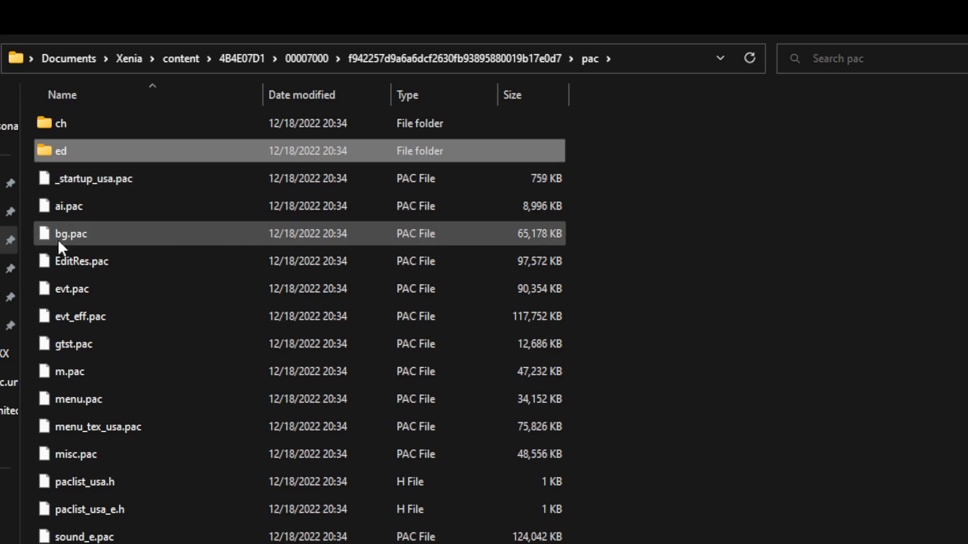